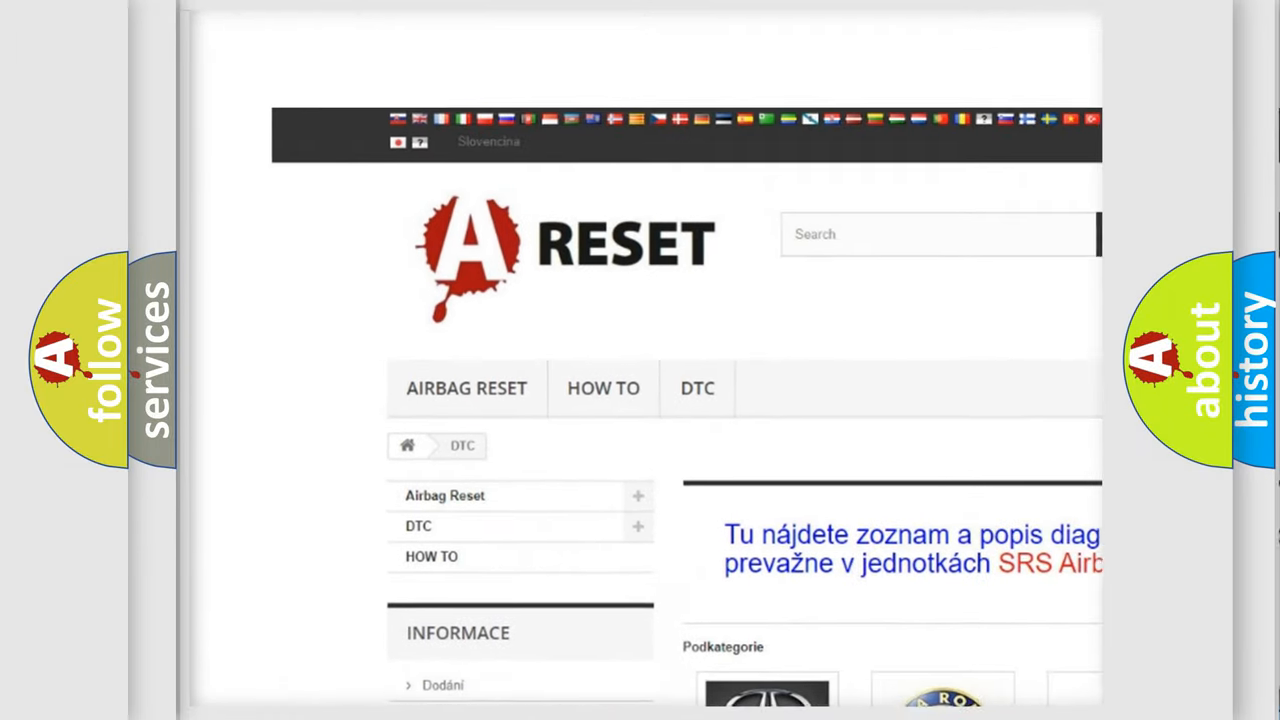
# Open the BUICK DTC logo and scroll down through Buick's airbag fault codes
pyautogui.scroll(-3)
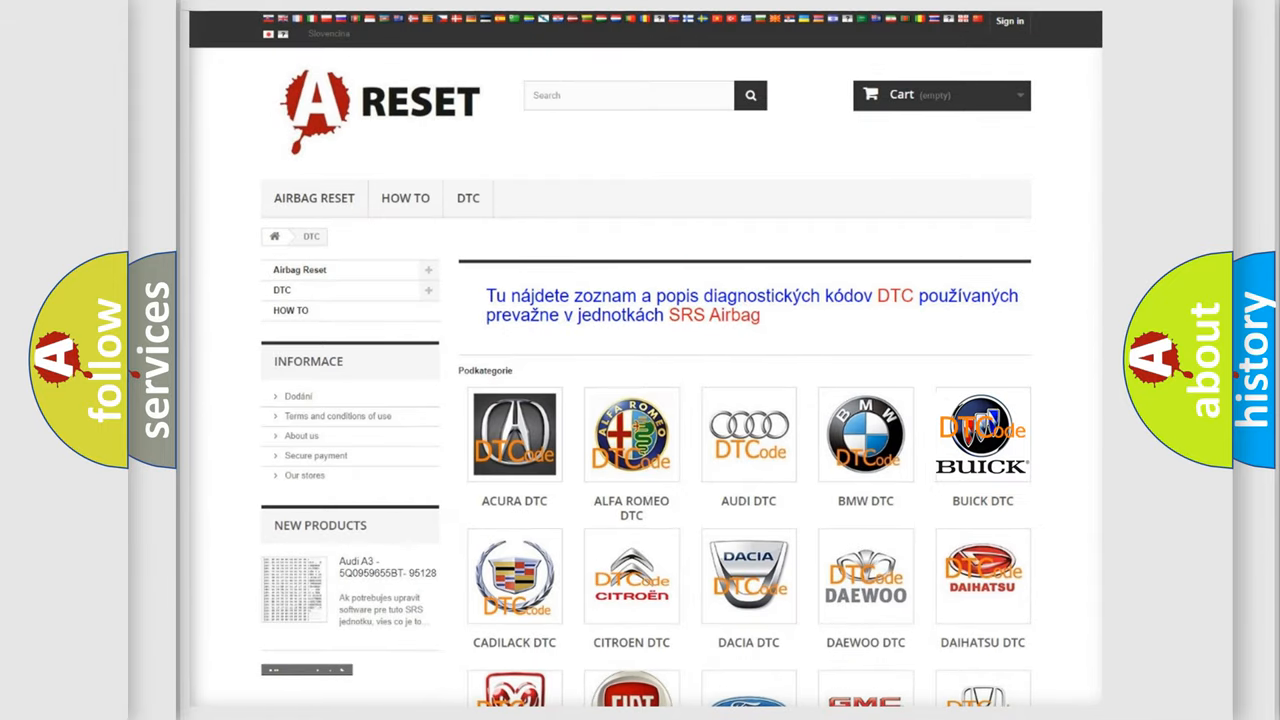
pyautogui.click(982, 435)
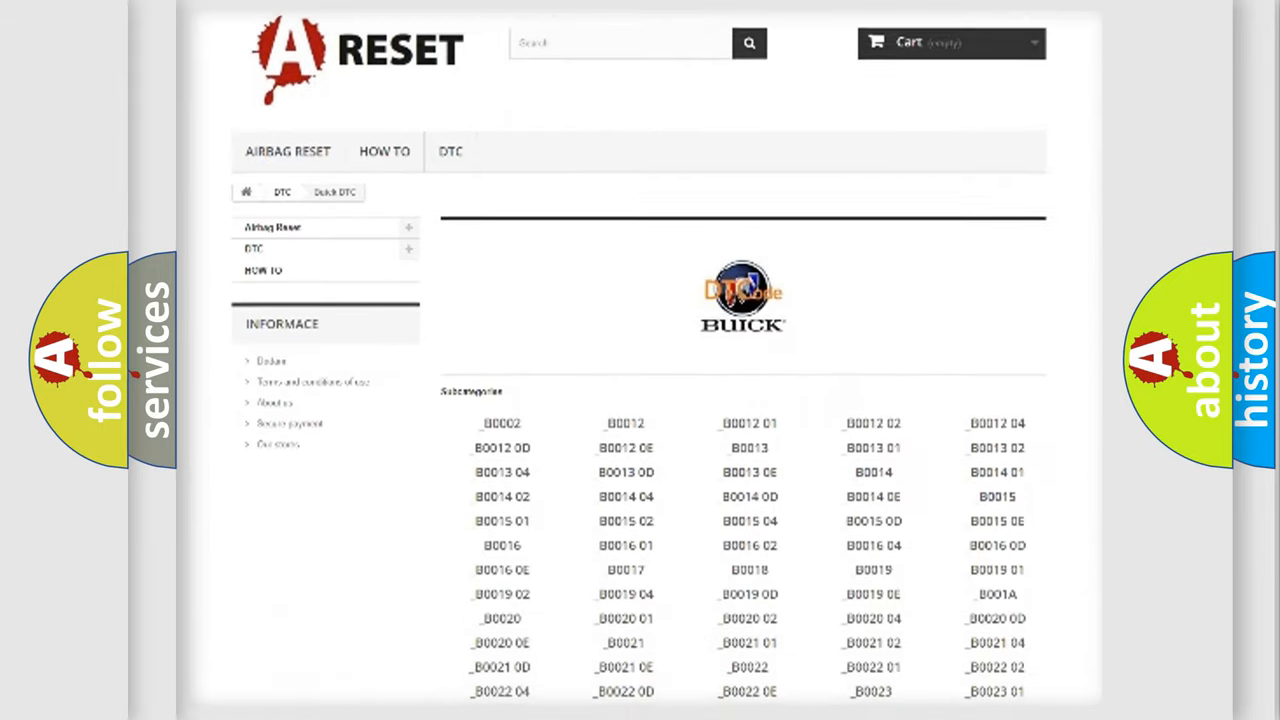
pyautogui.scroll(-3)
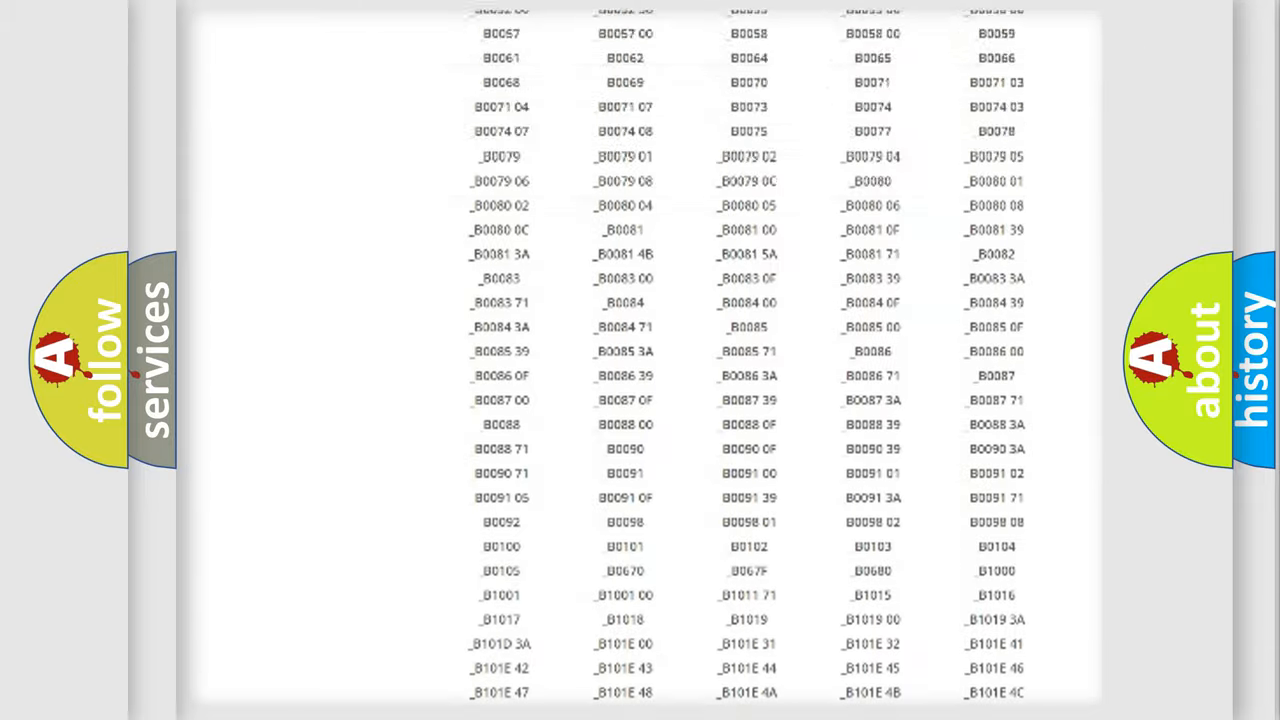